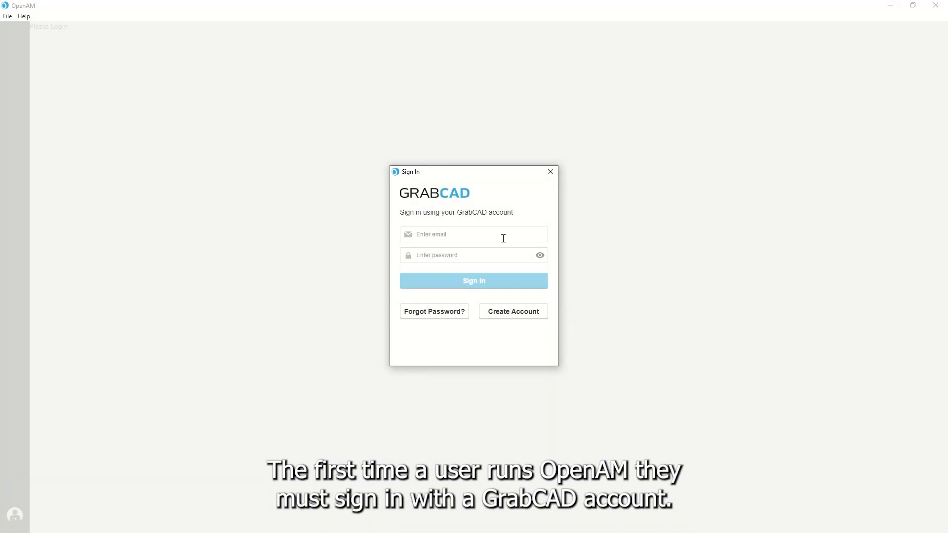
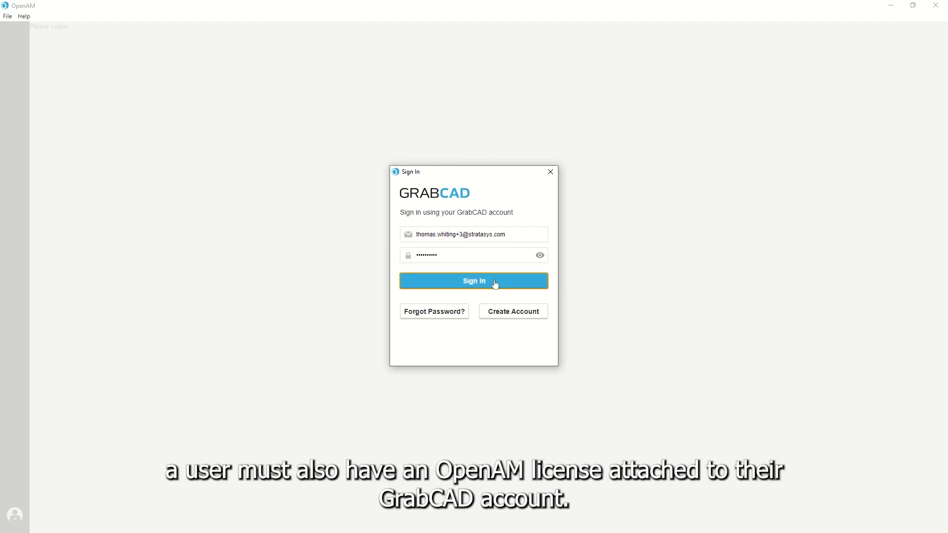
{"action": "left_click", "coordinate": [473, 281]}
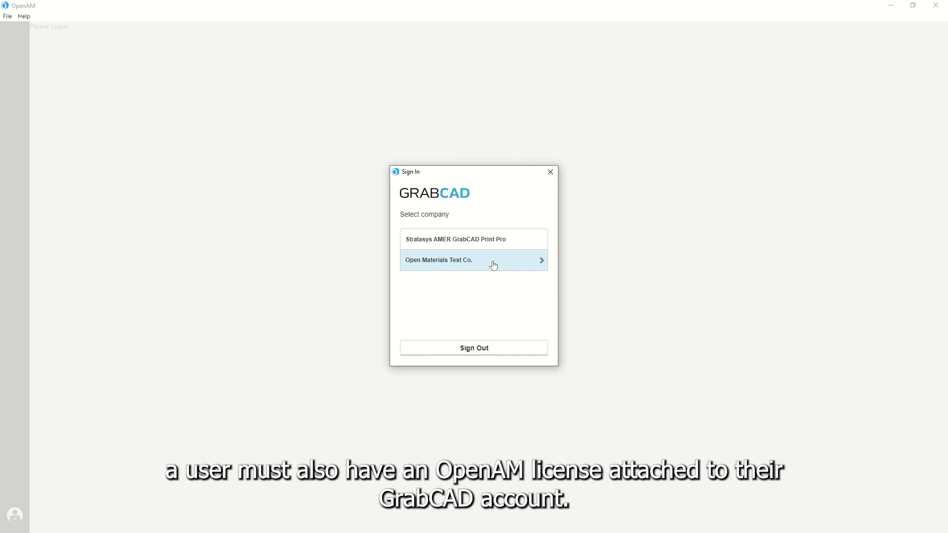
{"action": "left_click", "coordinate": [474, 260]}
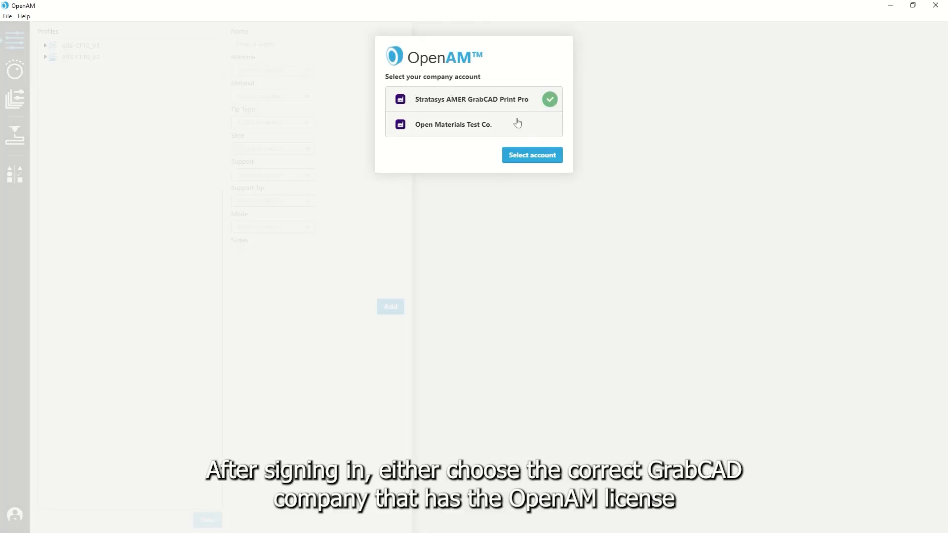
{"action": "left_click", "coordinate": [472, 124]}
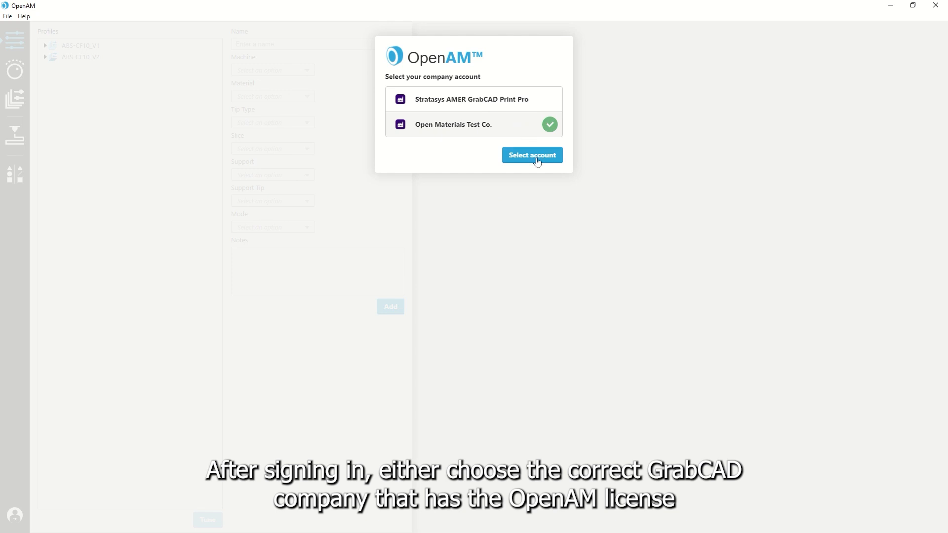
{"action": "left_click", "coordinate": [531, 154]}
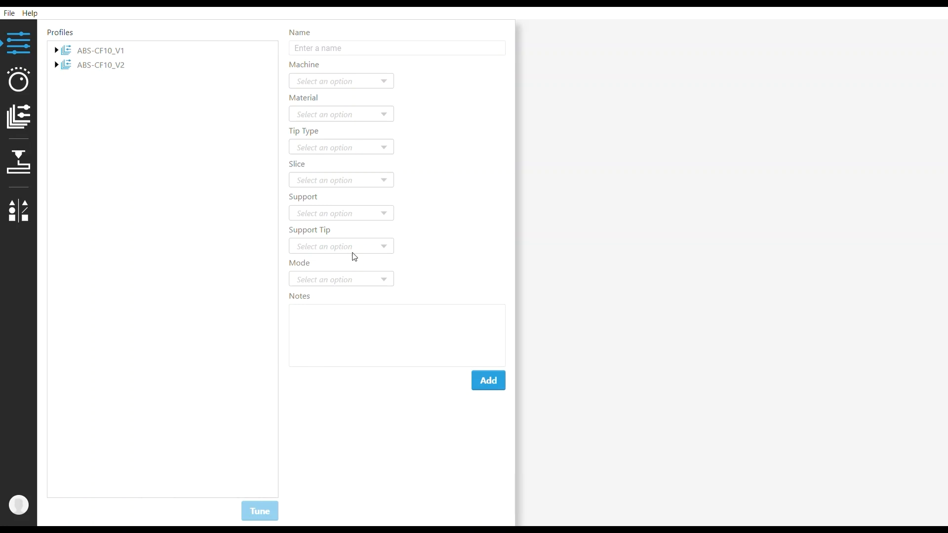
Save profile 'Generic': 450mc, Generic ABS, T16 tip, 0.010 in slices, SR35 support, note 'Example'.
{"action": "left_click", "coordinate": [487, 380]}
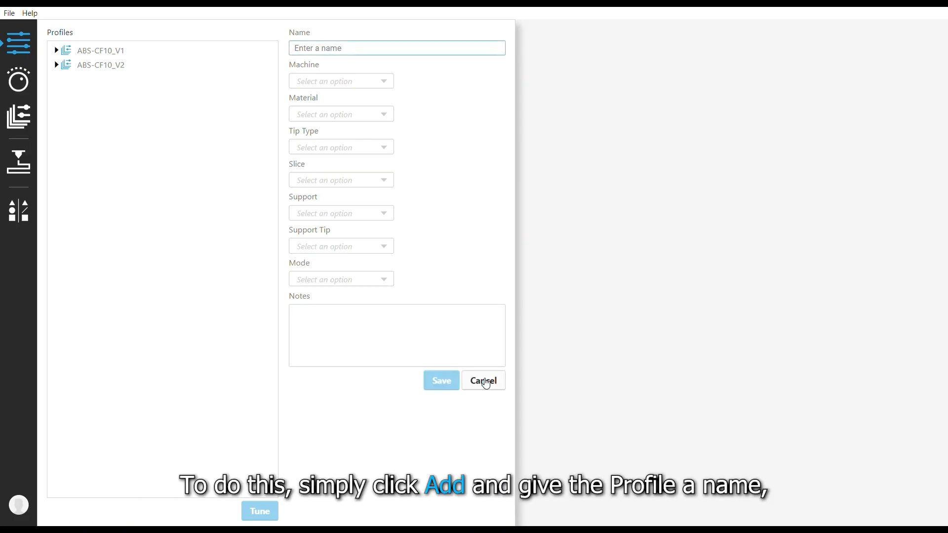
{"action": "type", "text": "Generic"}
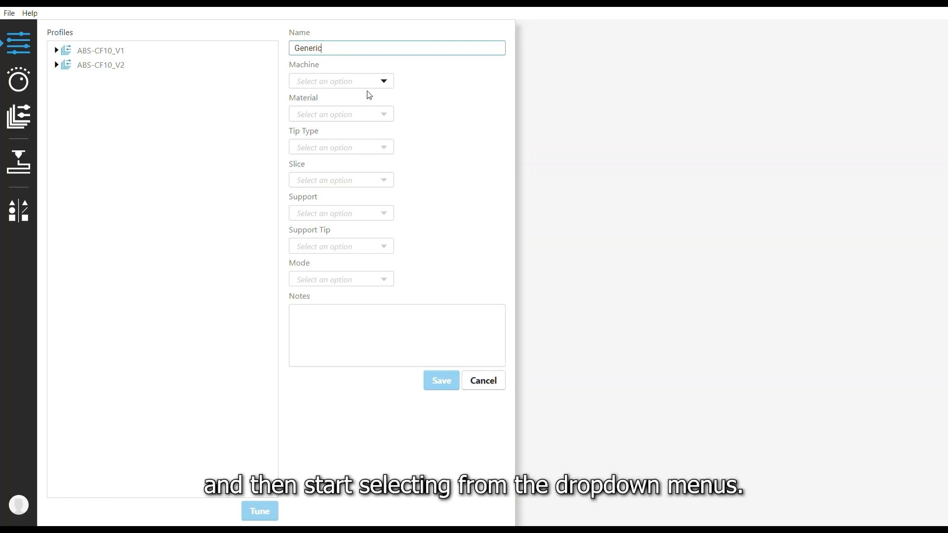
{"action": "left_click", "coordinate": [341, 80]}
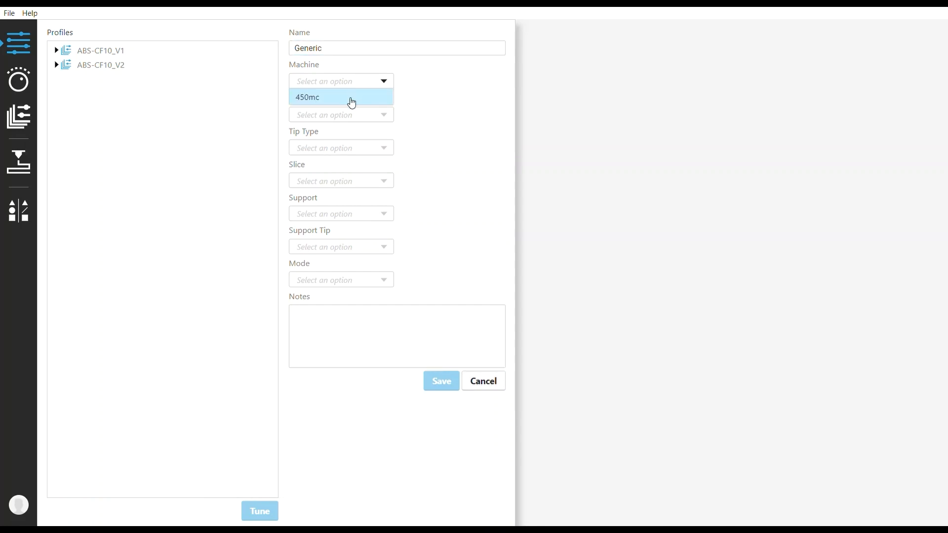
{"action": "left_click", "coordinate": [340, 97]}
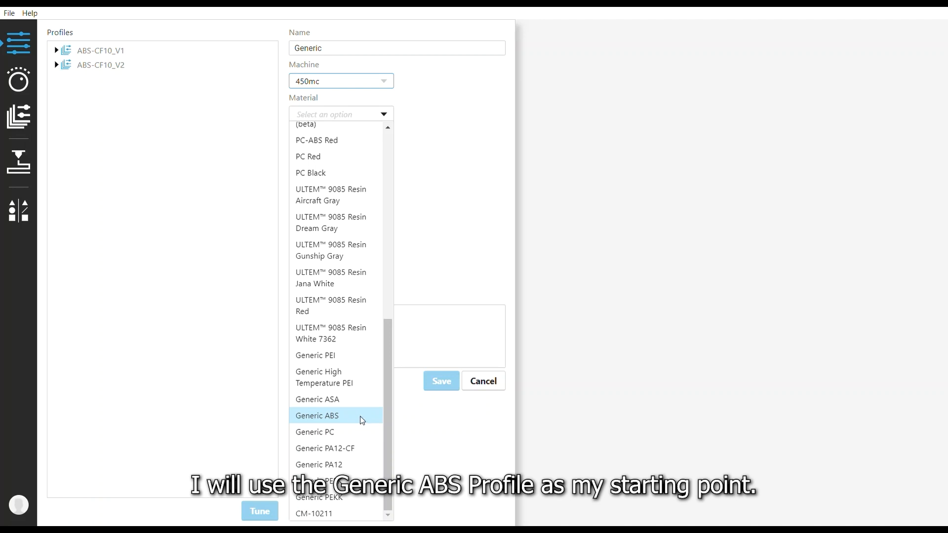
{"action": "left_click", "coordinate": [317, 416]}
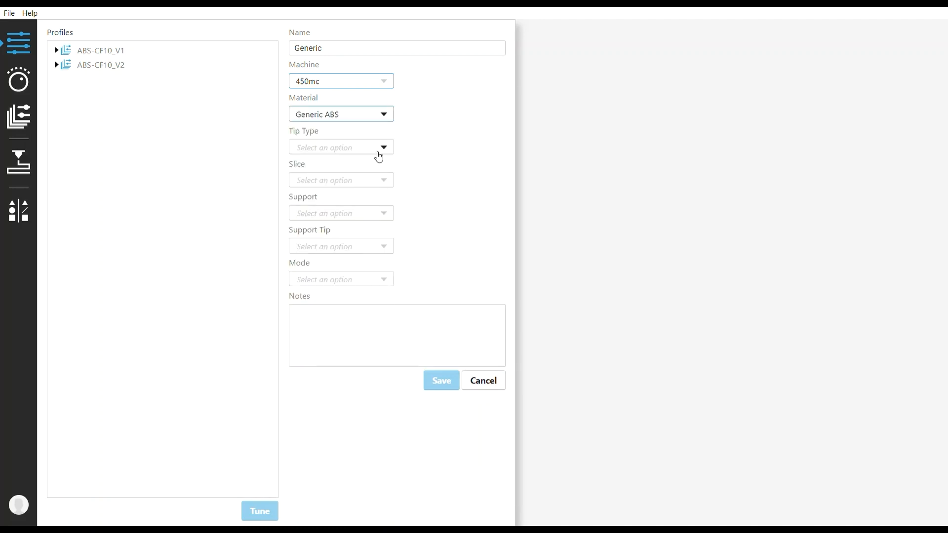
{"action": "left_click", "coordinate": [341, 146]}
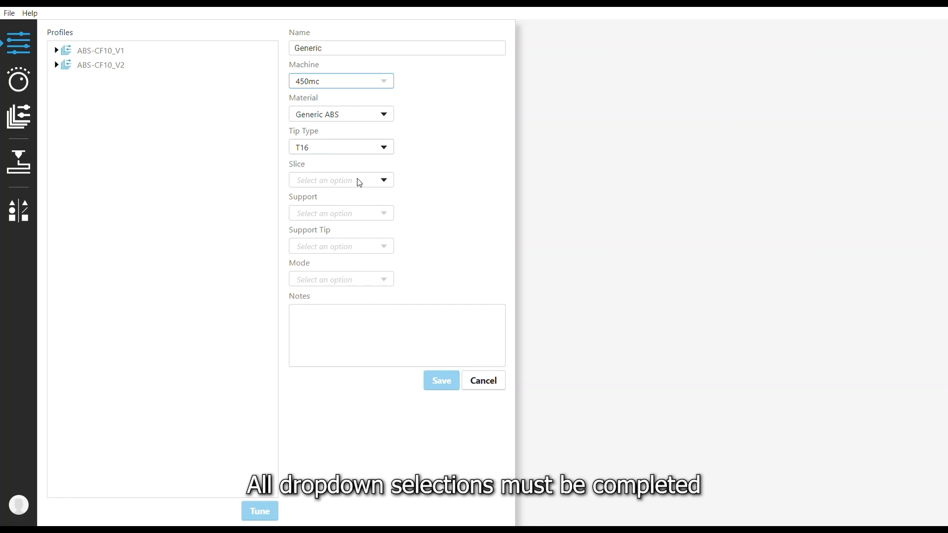
{"action": "left_click", "coordinate": [341, 180]}
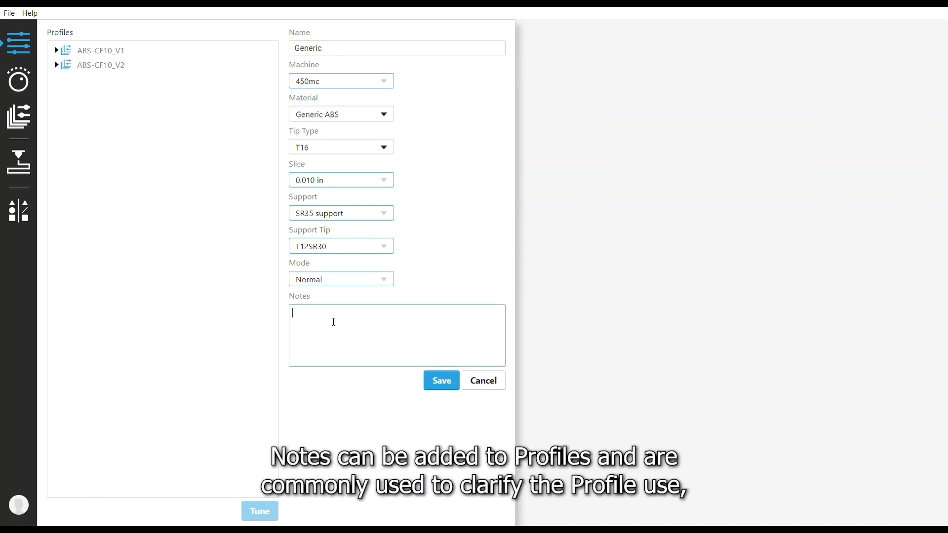
{"action": "type", "text": "Example"}
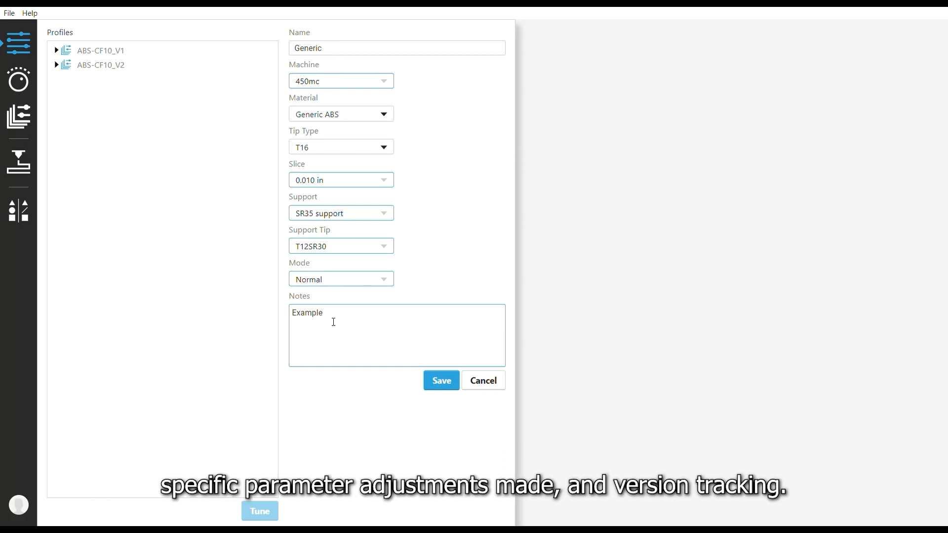
{"action": "mouse_move", "coordinate": [387, 351]}
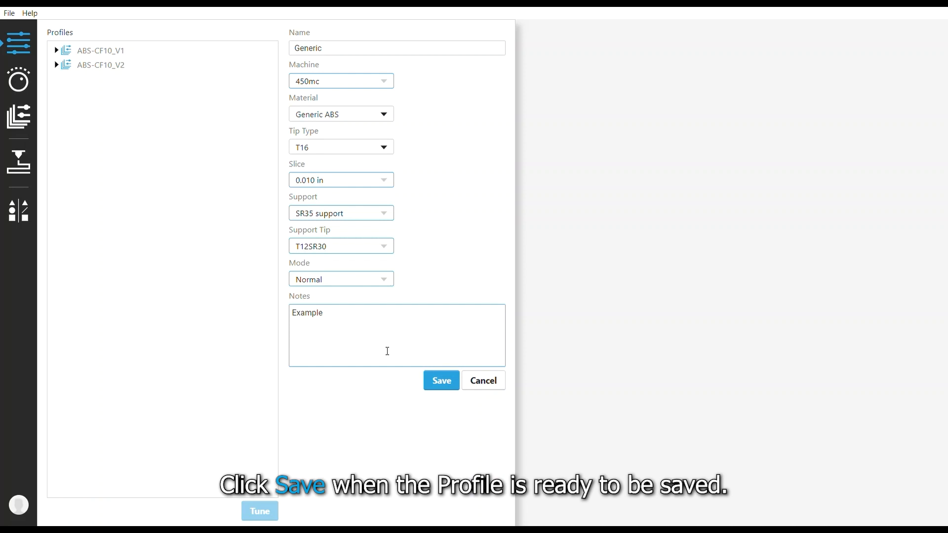
{"action": "left_click", "coordinate": [440, 380]}
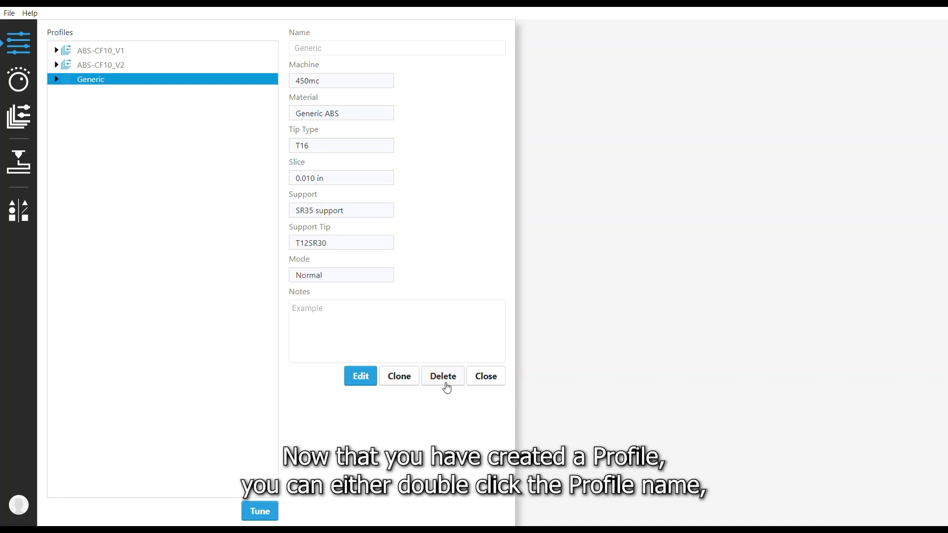
{"action": "mouse_move", "coordinate": [264, 502]}
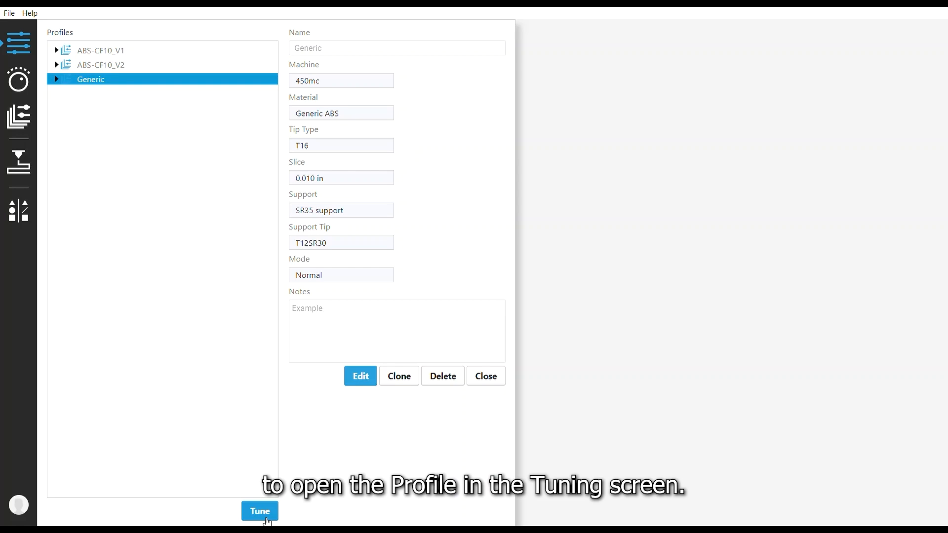
Open the selected Generic profile in the Tuning screen.
{"action": "left_click", "coordinate": [259, 511]}
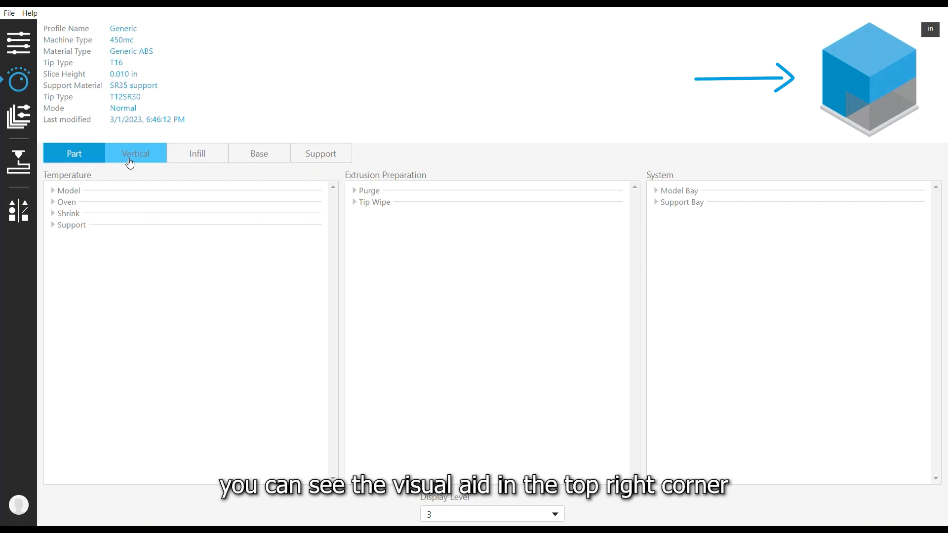
Browse the region tabs, then set Part > Model extruder and unload temperatures to 300 °C.
{"action": "left_click", "coordinate": [135, 153]}
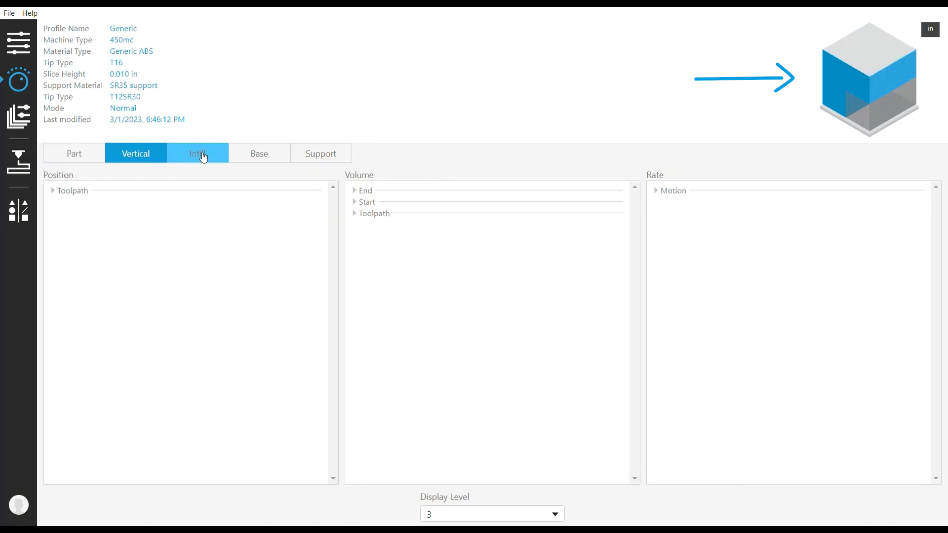
{"action": "left_click", "coordinate": [197, 153]}
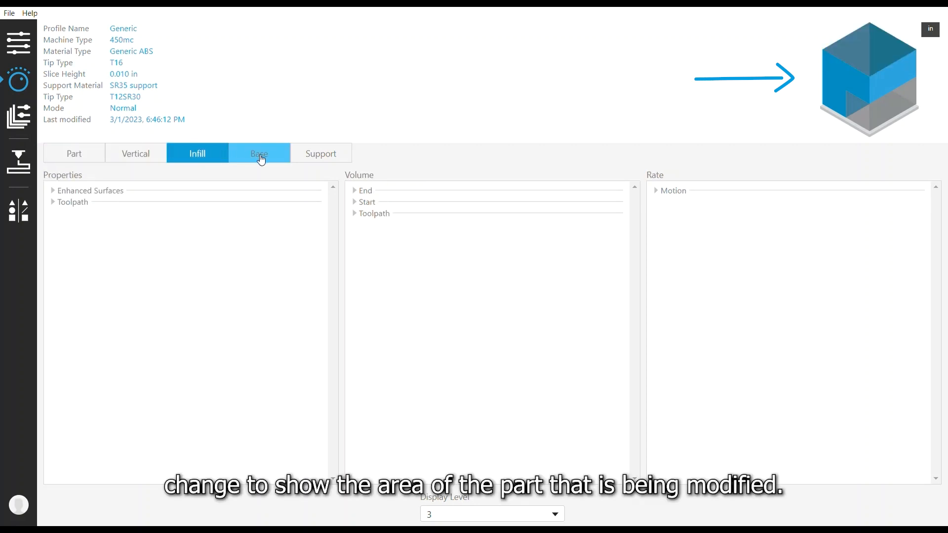
{"action": "left_click", "coordinate": [320, 153]}
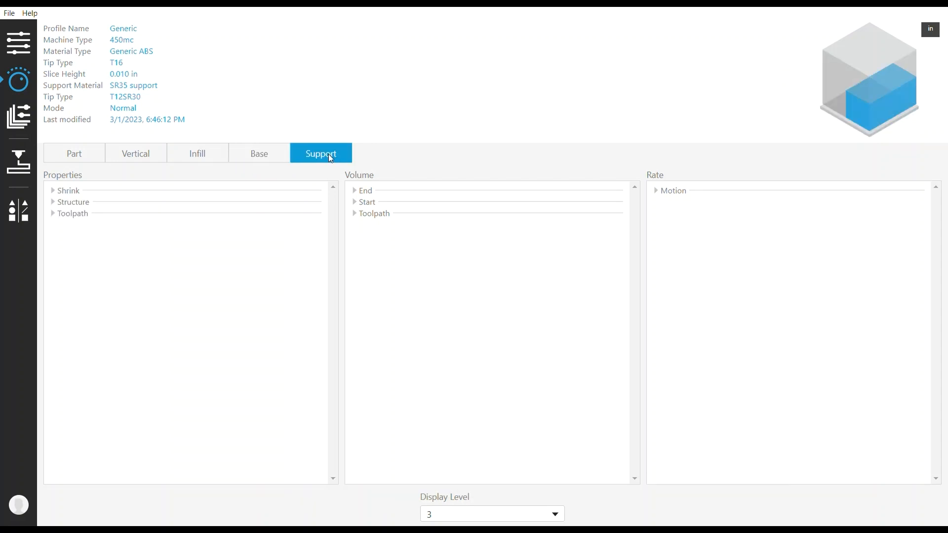
{"action": "left_click", "coordinate": [74, 153]}
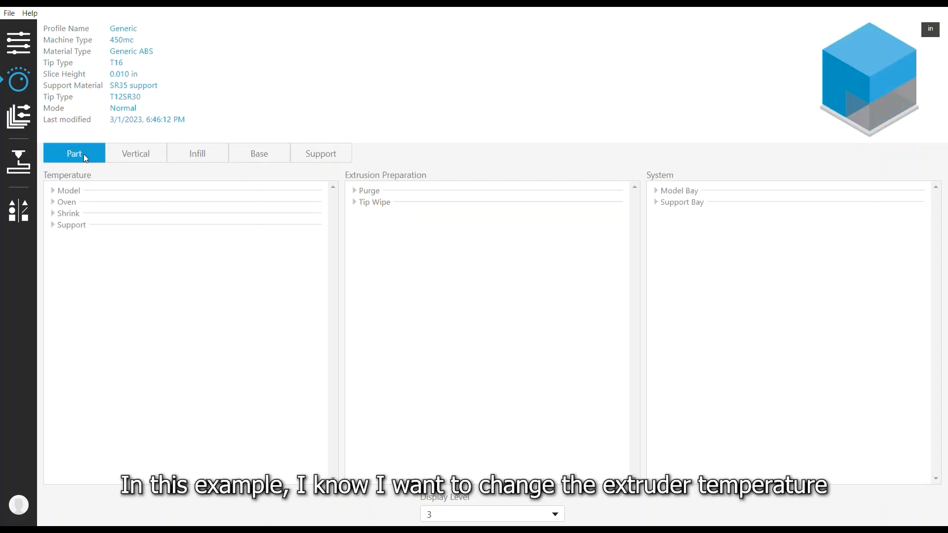
{"action": "left_click", "coordinate": [67, 191]}
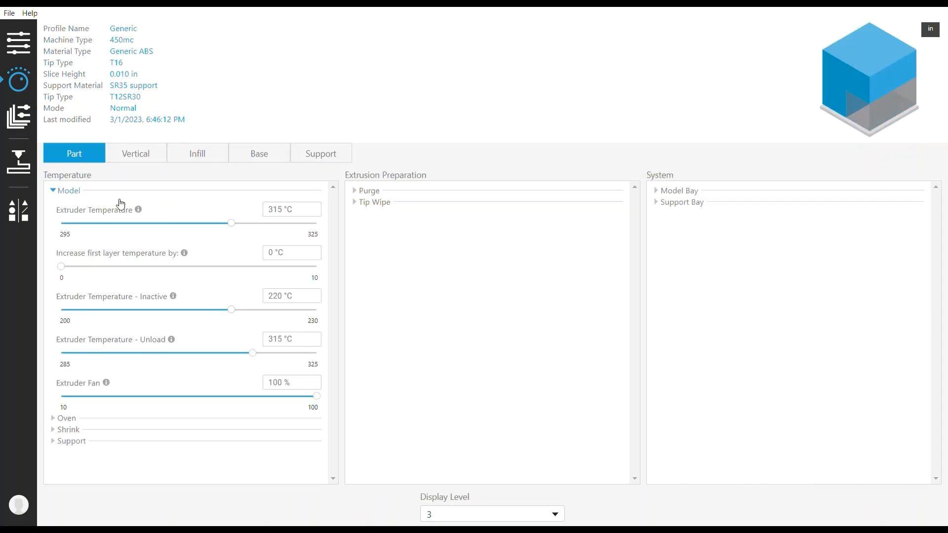
{"action": "left_click", "coordinate": [284, 209]}
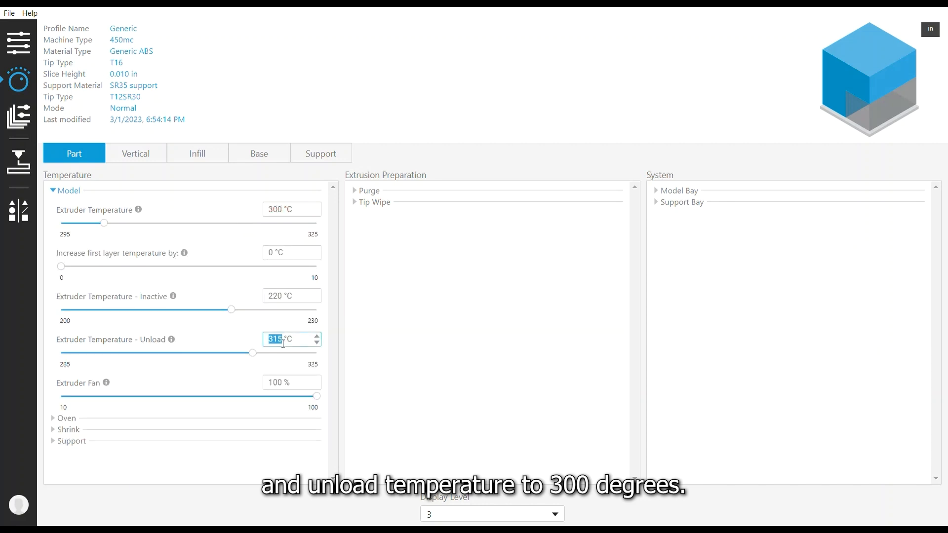
{"action": "type", "text": "300"}
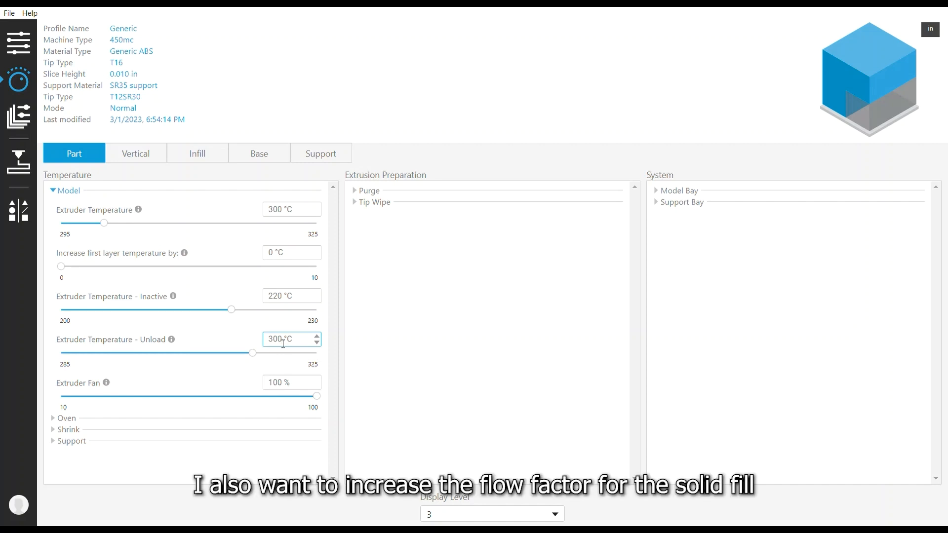
{"action": "mouse_move", "coordinate": [211, 161]}
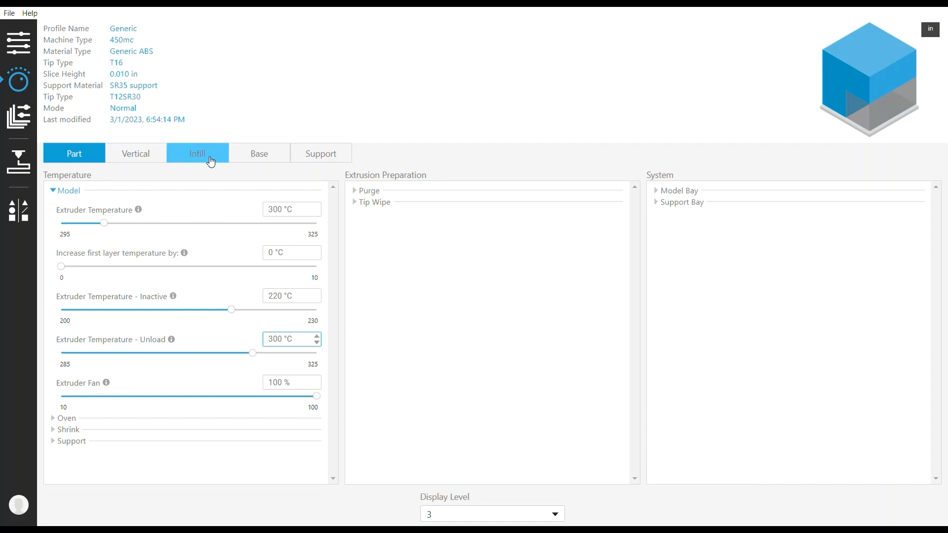
Bring up the Infill toolpath flow factor settings, starting with the solid infill flow factor.
{"action": "left_click", "coordinate": [197, 153]}
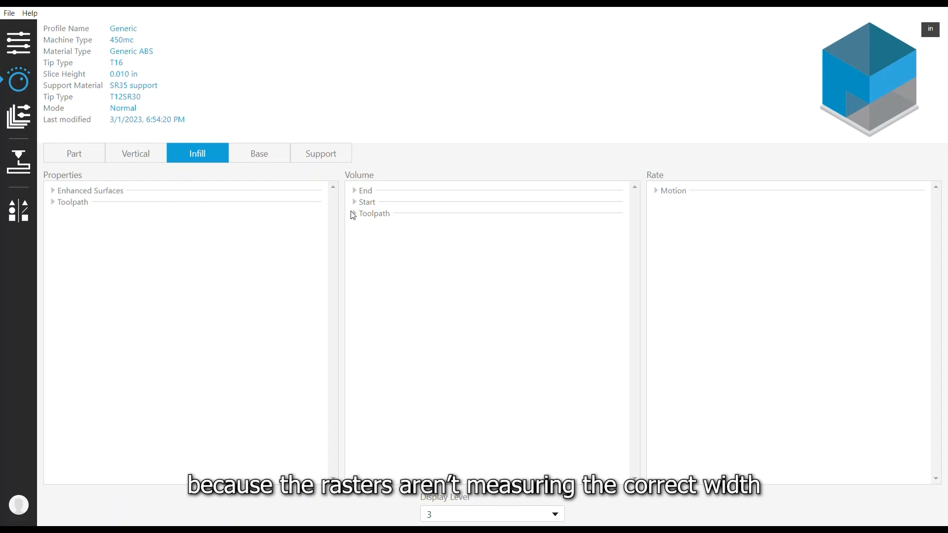
{"action": "left_click", "coordinate": [355, 213]}
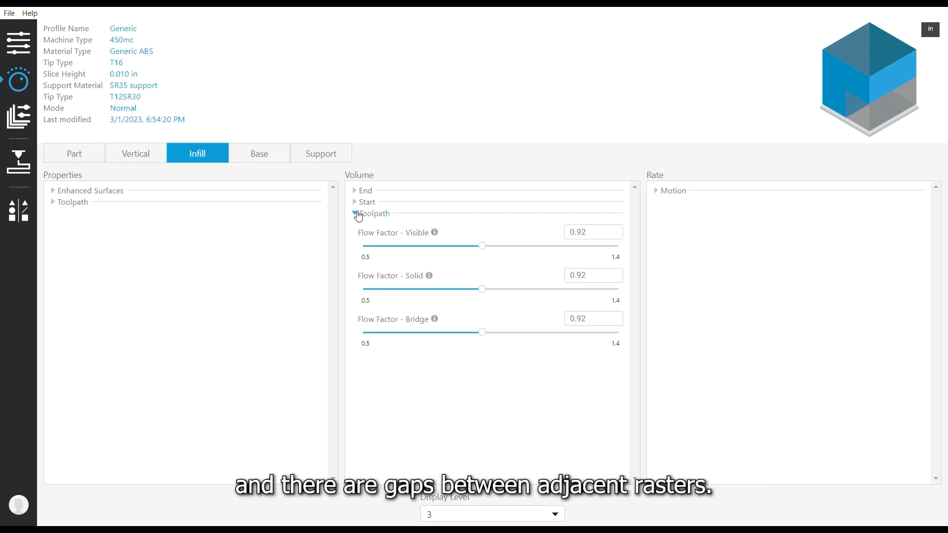
{"action": "left_click", "coordinate": [587, 274]}
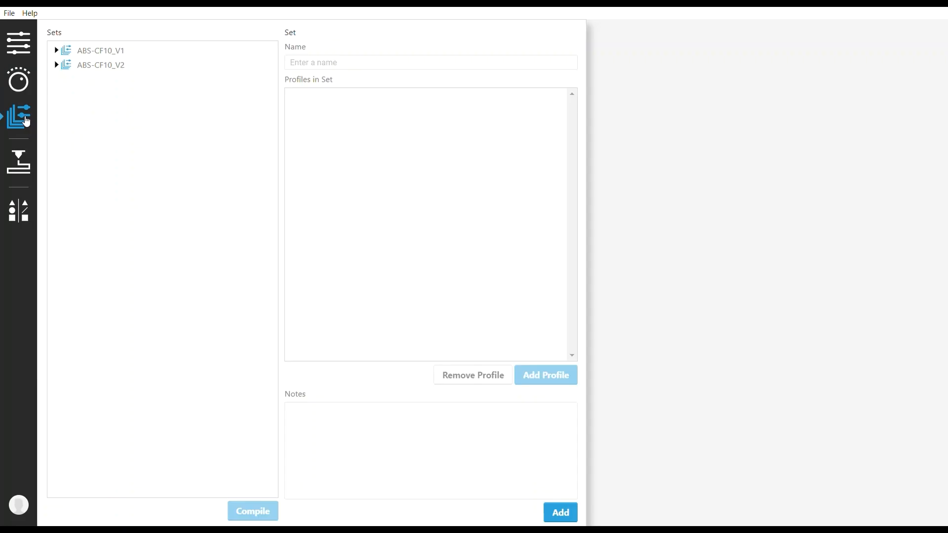
{"action": "mouse_move", "coordinate": [20, 118]}
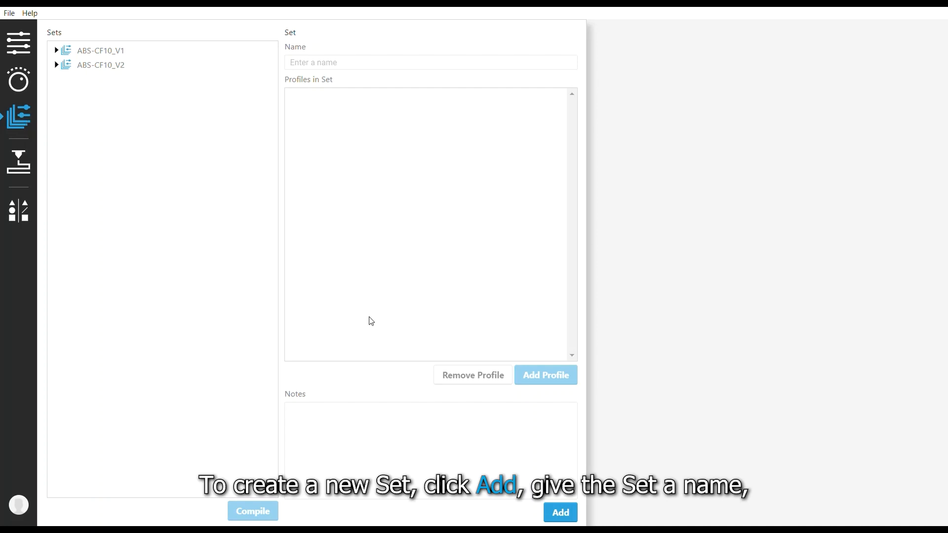
Create a set named 'Generic ABS_V1' containing the Generic profile.
{"action": "left_click", "coordinate": [559, 512]}
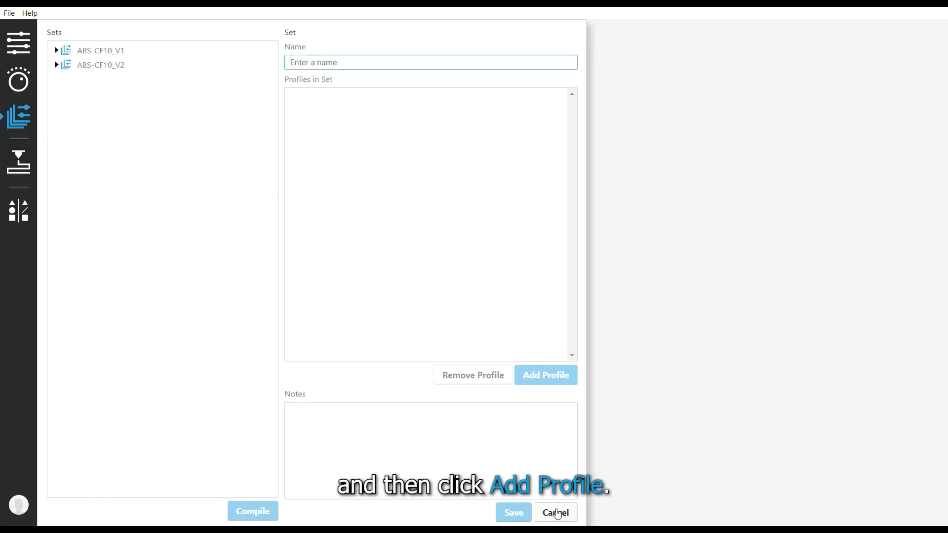
{"action": "type", "text": "Generic ABS_V1"}
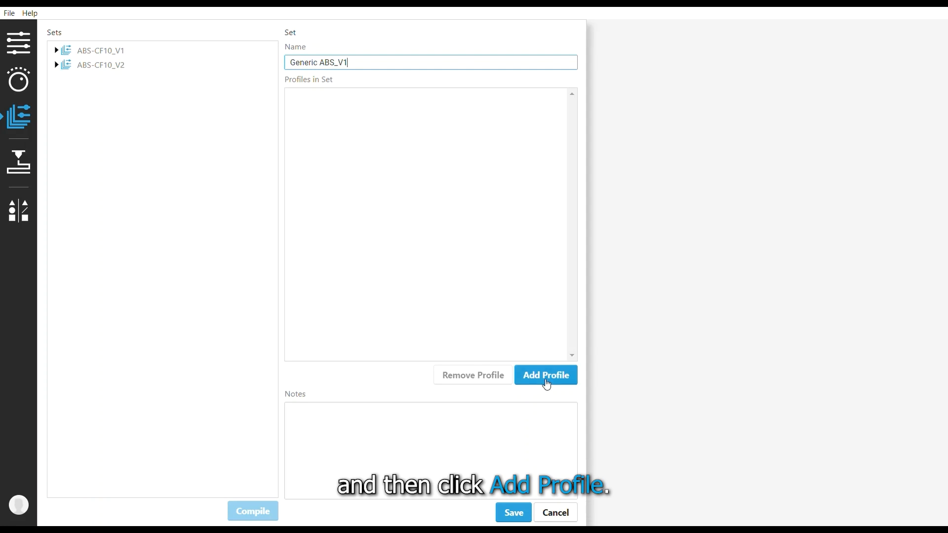
{"action": "left_click", "coordinate": [545, 375]}
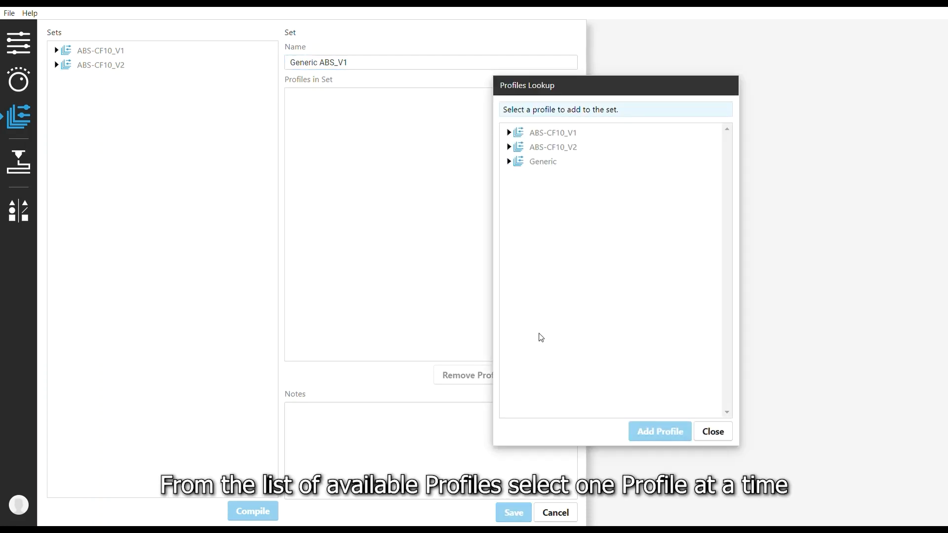
{"action": "left_click", "coordinate": [542, 161]}
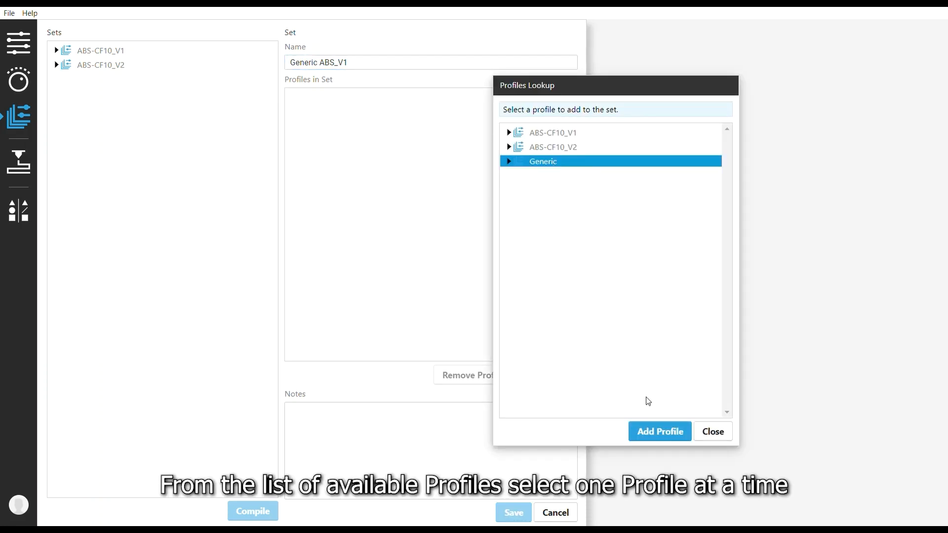
{"action": "mouse_move", "coordinate": [675, 440]}
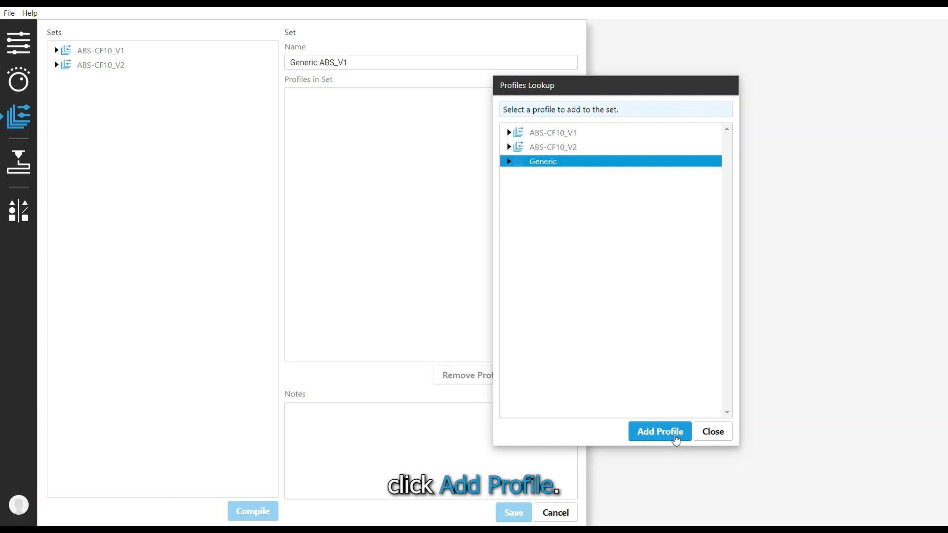
{"action": "left_click", "coordinate": [659, 432]}
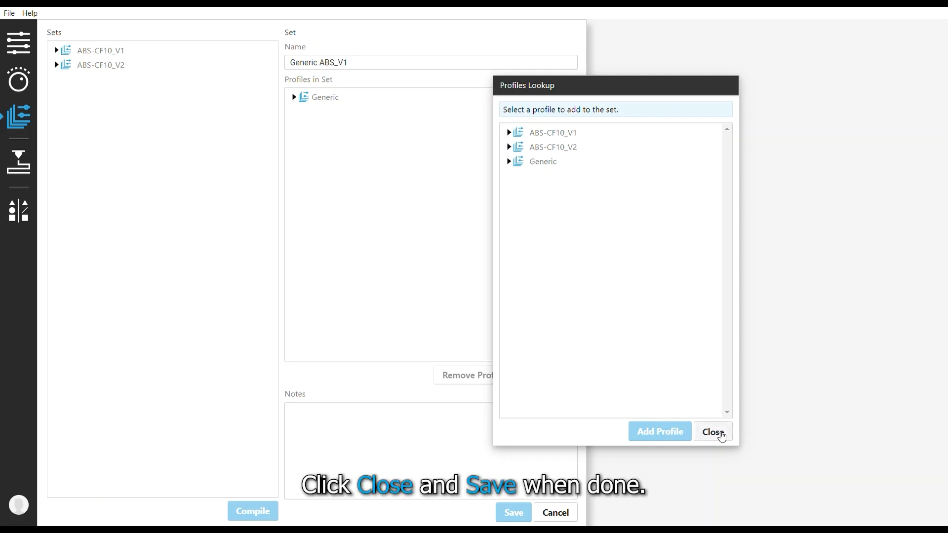
{"action": "left_click", "coordinate": [713, 431]}
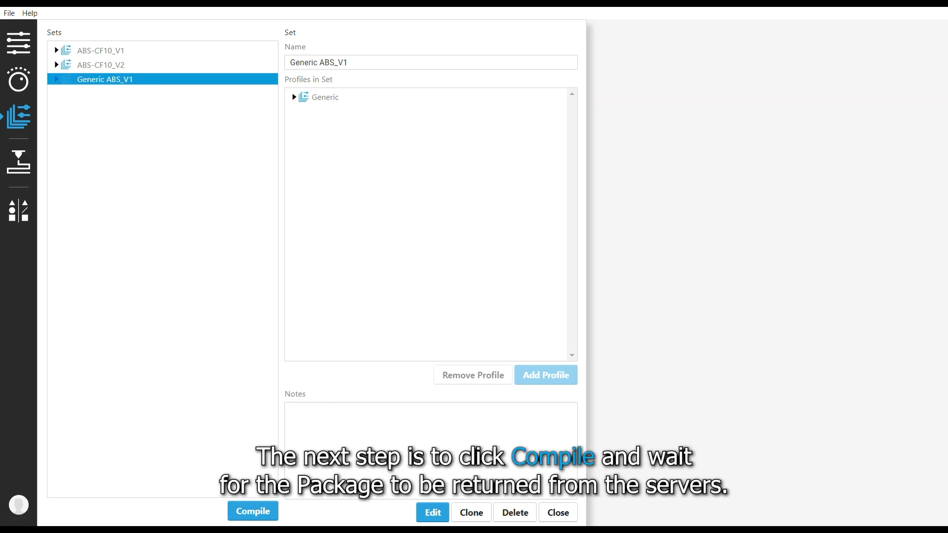
Compile the Generic ABS_V1 set into a package and go to the Upgrade screen.
{"action": "left_click", "coordinate": [253, 511]}
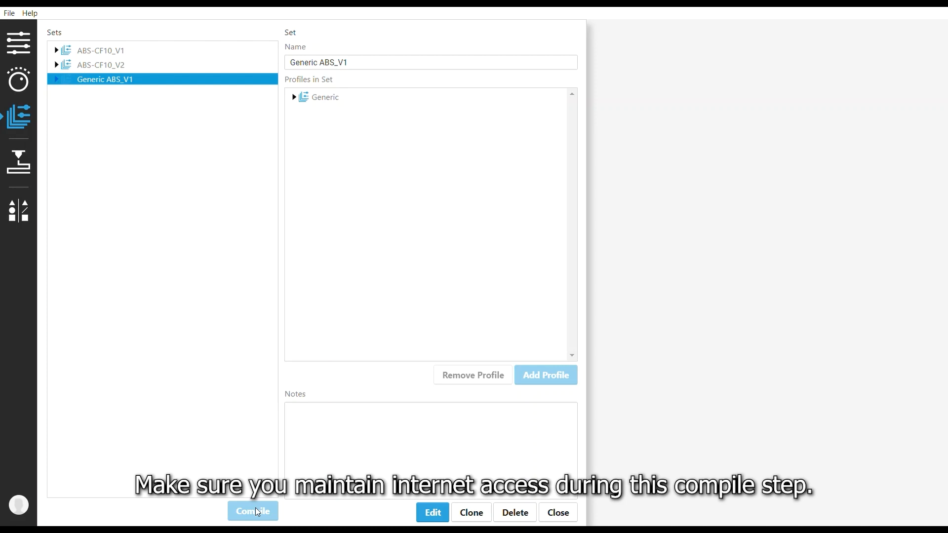
{"action": "left_click", "coordinate": [252, 510]}
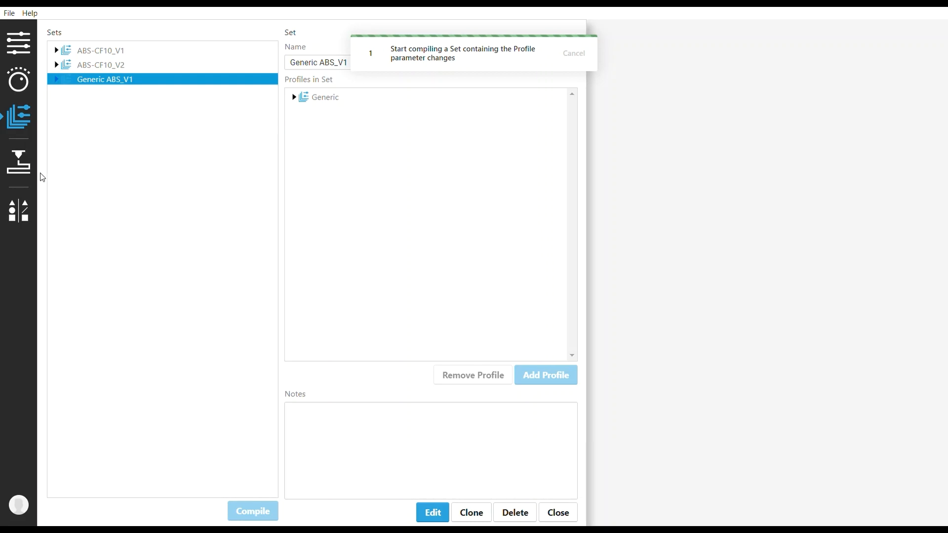
{"action": "left_click", "coordinate": [18, 163]}
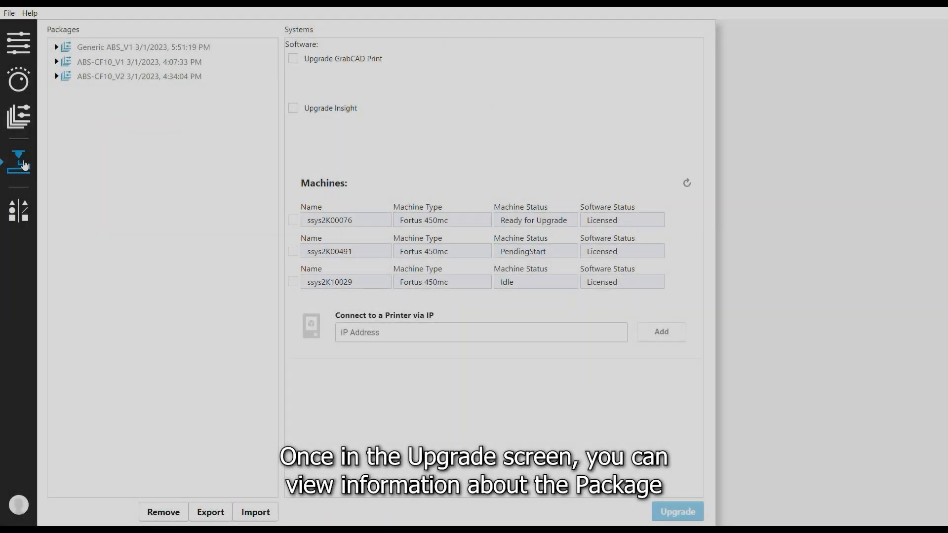
{"action": "mouse_move", "coordinate": [39, 117]}
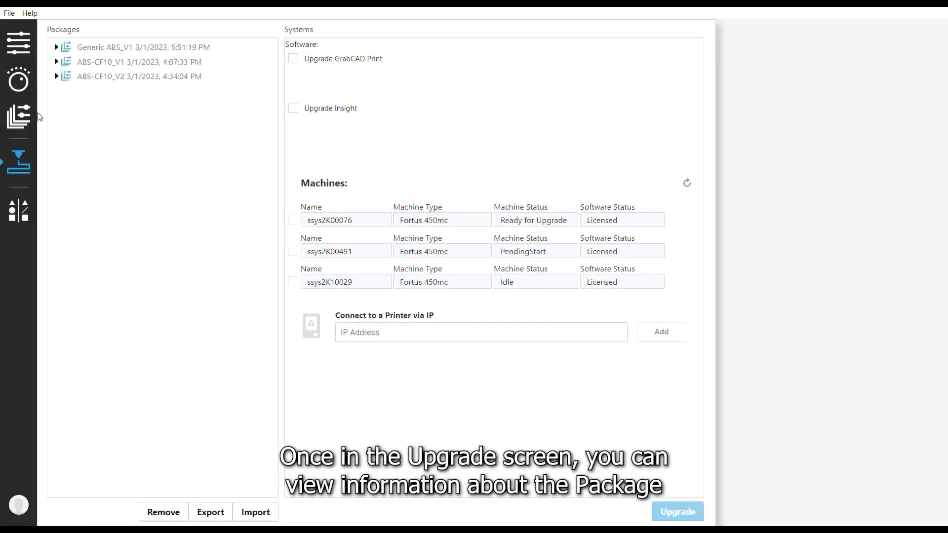
Expand ABS-CF10_V1: material package 1.0.2973, GrabCAD Print 1.75, Insight 17.2, 450mc 6.7.
{"action": "left_click", "coordinate": [114, 62]}
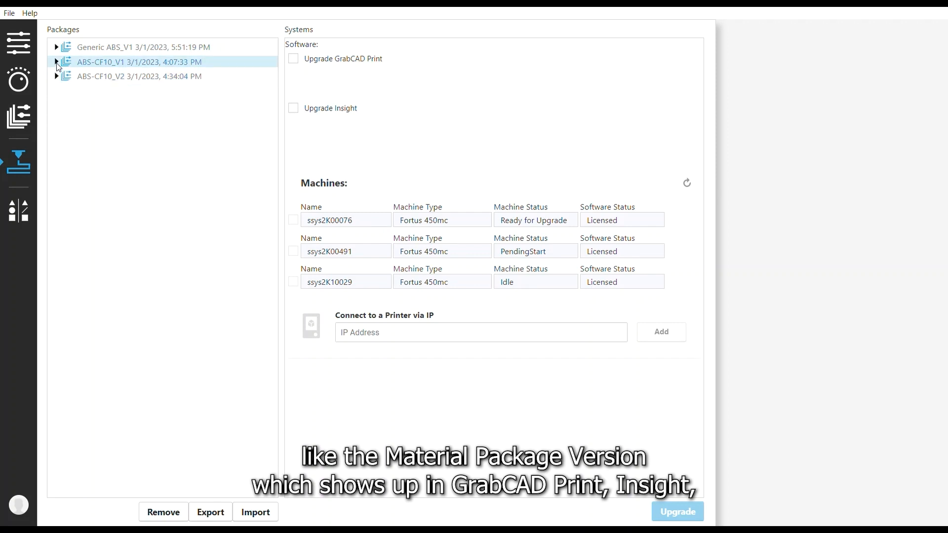
{"action": "left_click", "coordinate": [57, 62]}
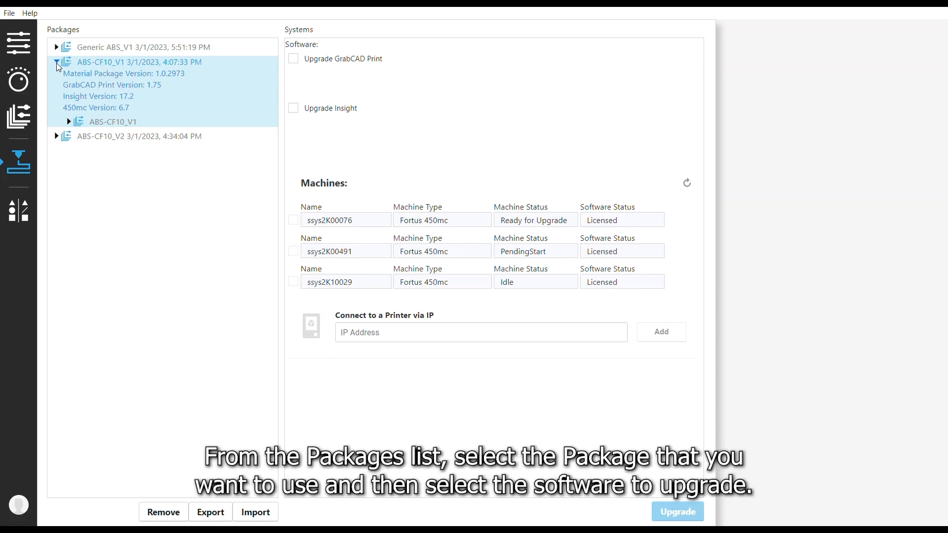
Upgrade GrabCAD Print, Insight and printer ssys2K00076 using the Generic ABS_V1 package.
{"action": "left_click", "coordinate": [114, 47]}
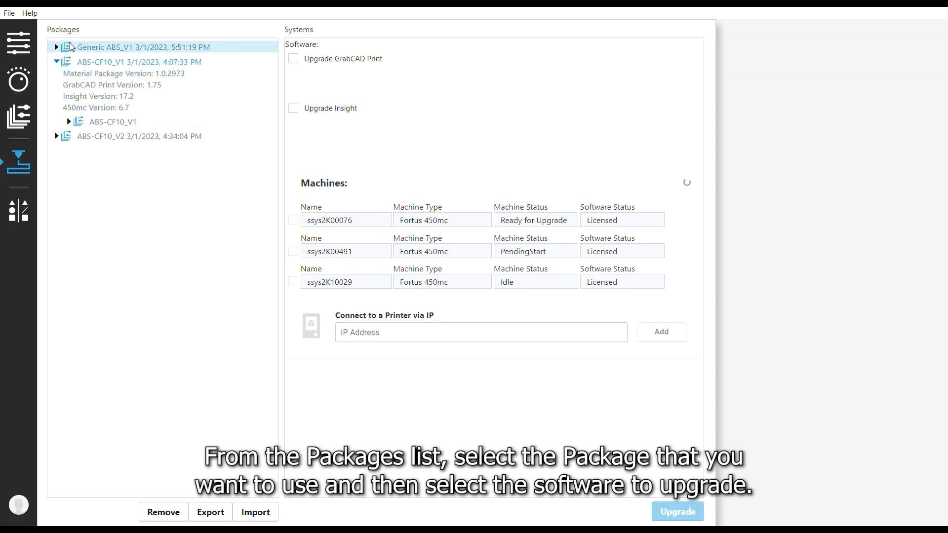
{"action": "left_click", "coordinate": [124, 47]}
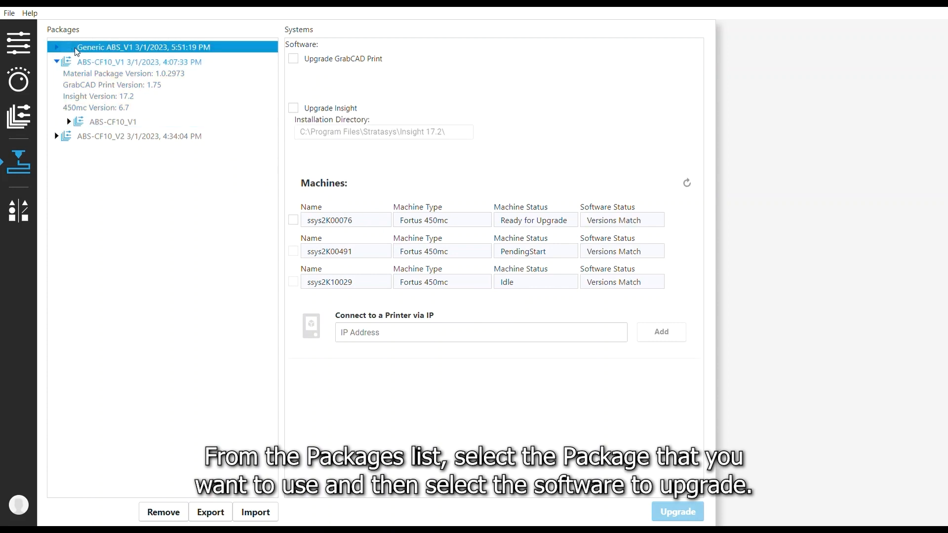
{"action": "mouse_move", "coordinate": [295, 64]}
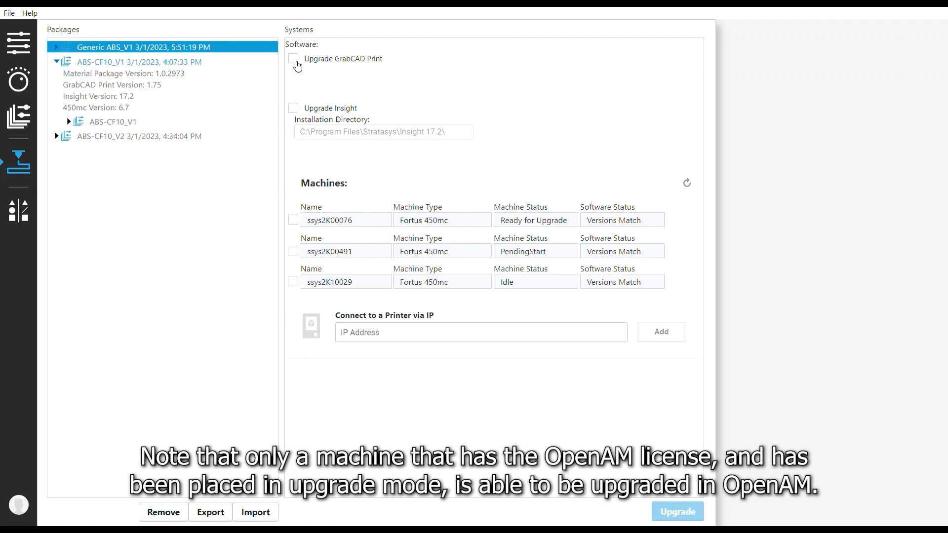
{"action": "left_click", "coordinate": [292, 59]}
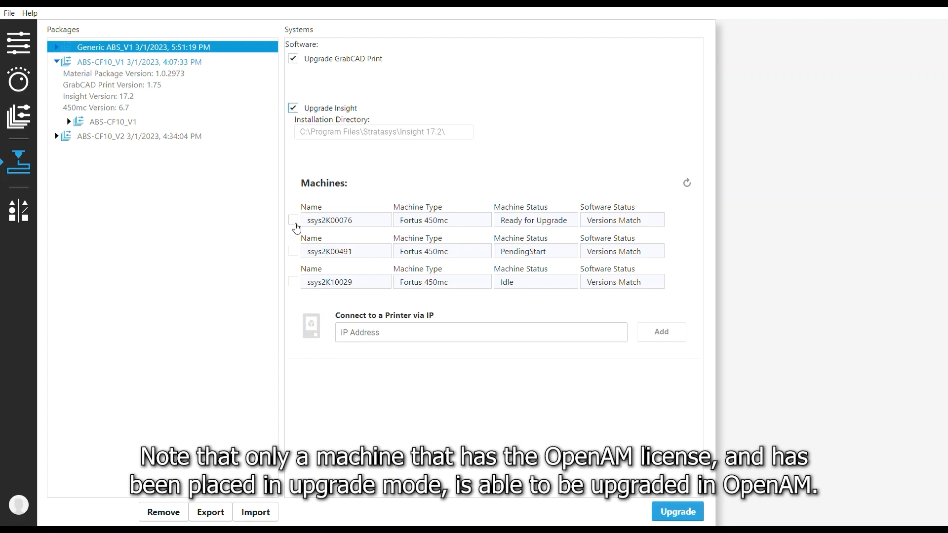
{"action": "left_click", "coordinate": [293, 221]}
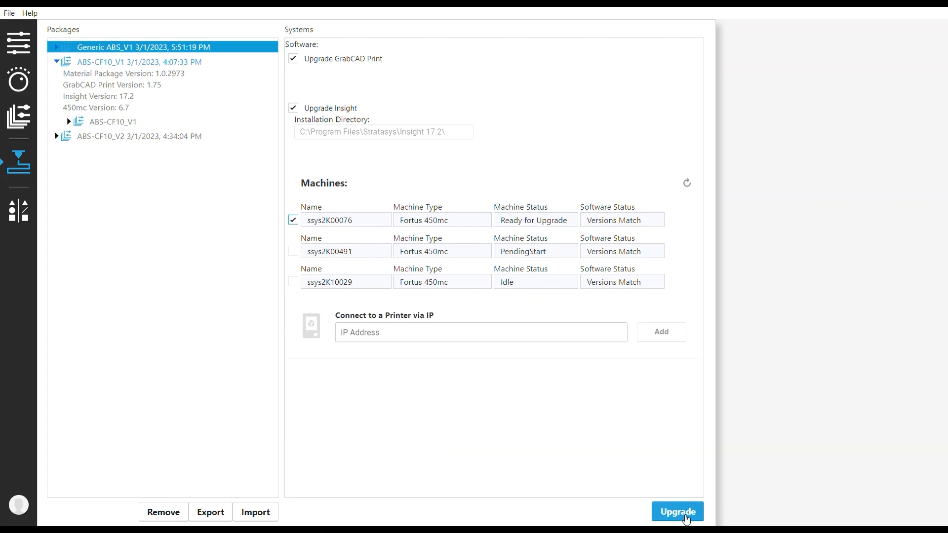
{"action": "left_click", "coordinate": [677, 512]}
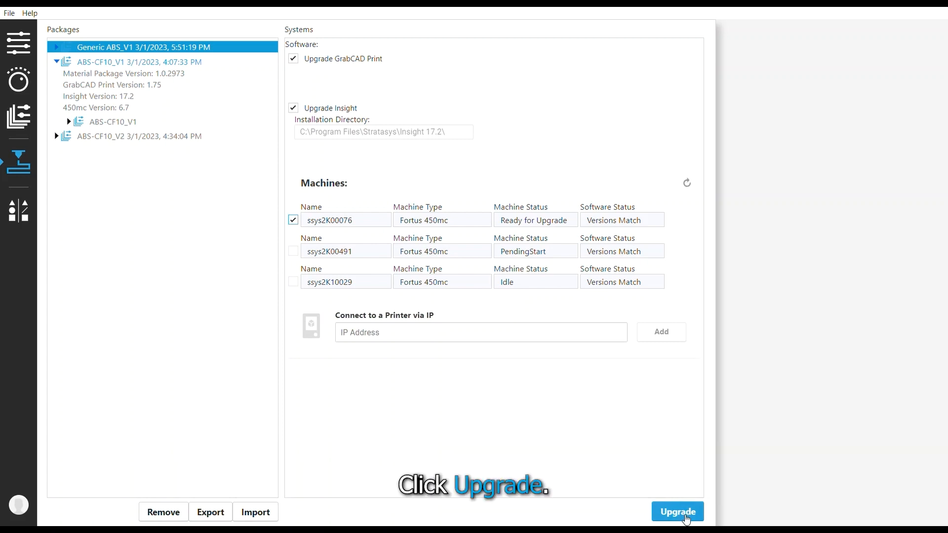
{"action": "left_click", "coordinate": [677, 511]}
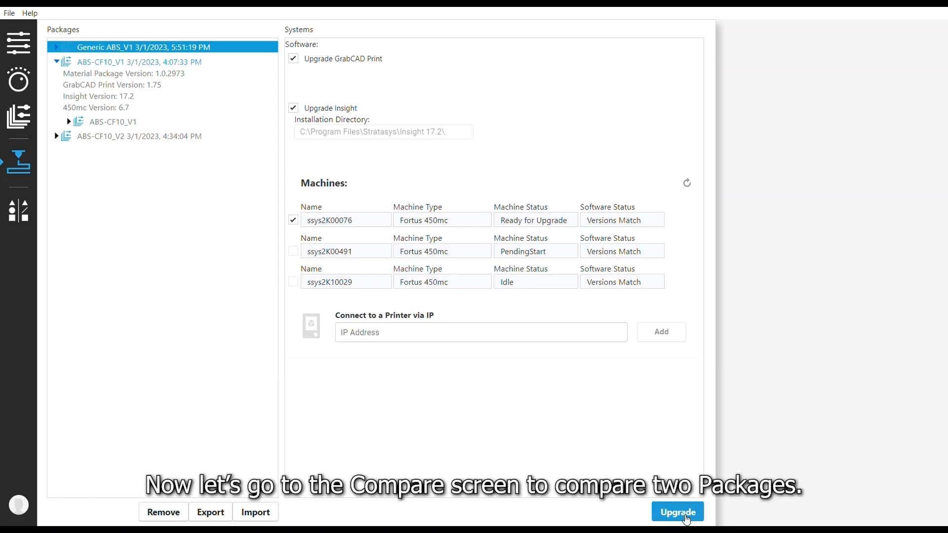
{"action": "left_click", "coordinate": [677, 511]}
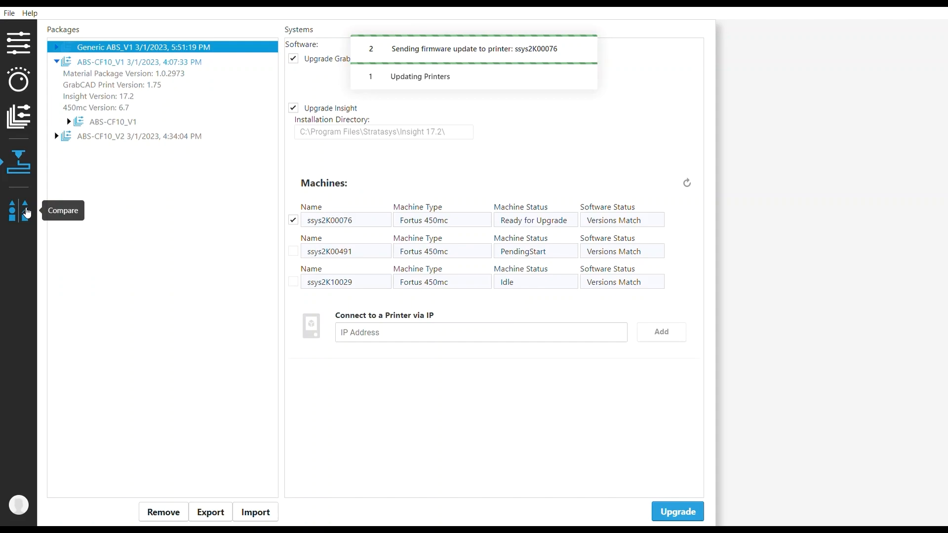
Open the Compare screen, with Default as the left package.
{"action": "left_click", "coordinate": [18, 210]}
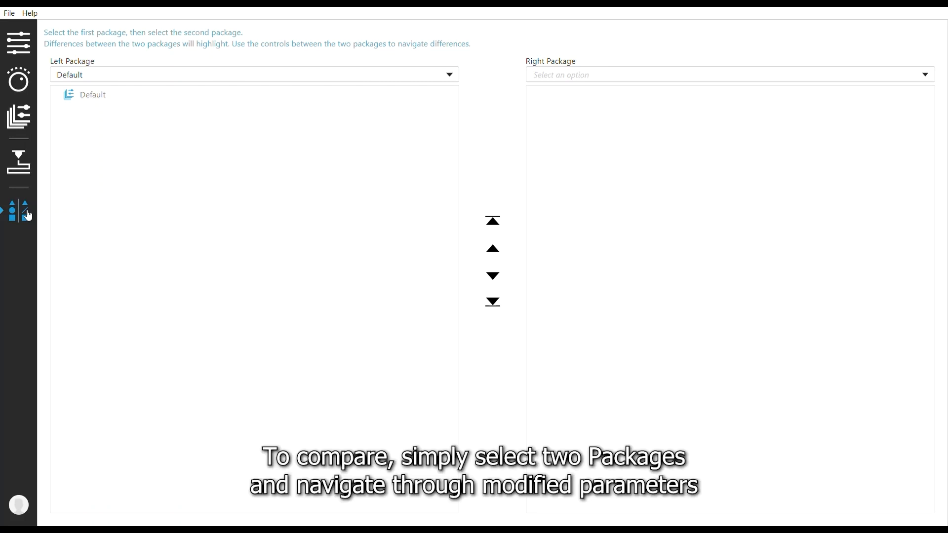
{"action": "mouse_move", "coordinate": [503, 122]}
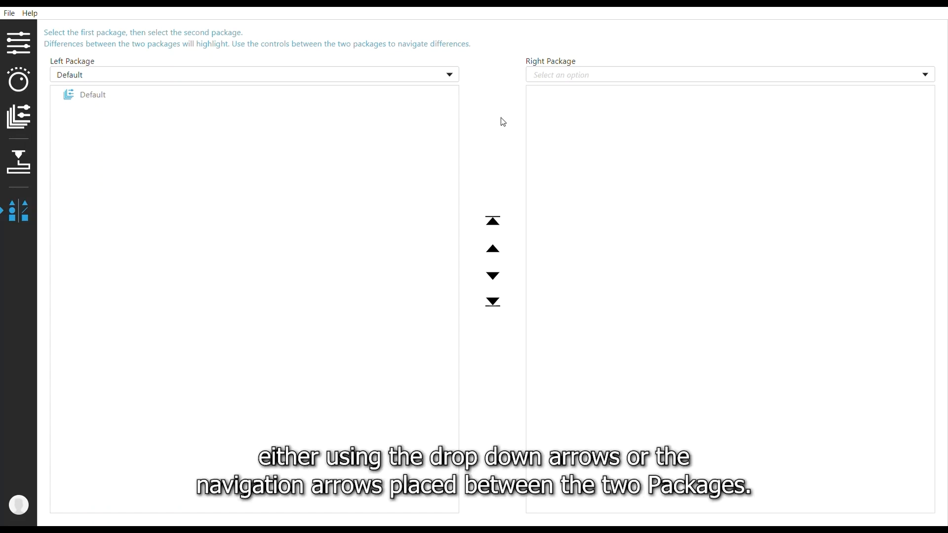
Set the right package to Artifact: Generic ABS_V1 and step through the differing parameters.
{"action": "left_click", "coordinate": [725, 75]}
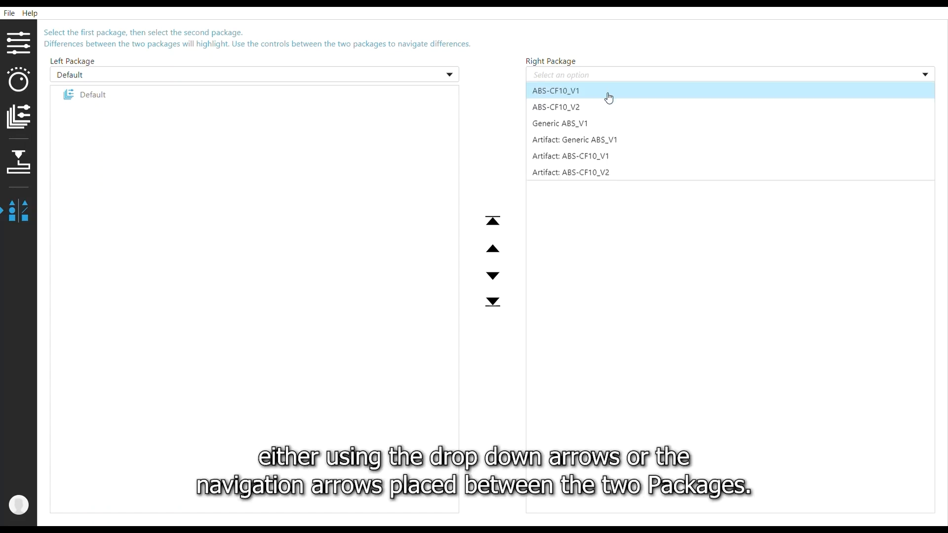
{"action": "left_click", "coordinate": [574, 139]}
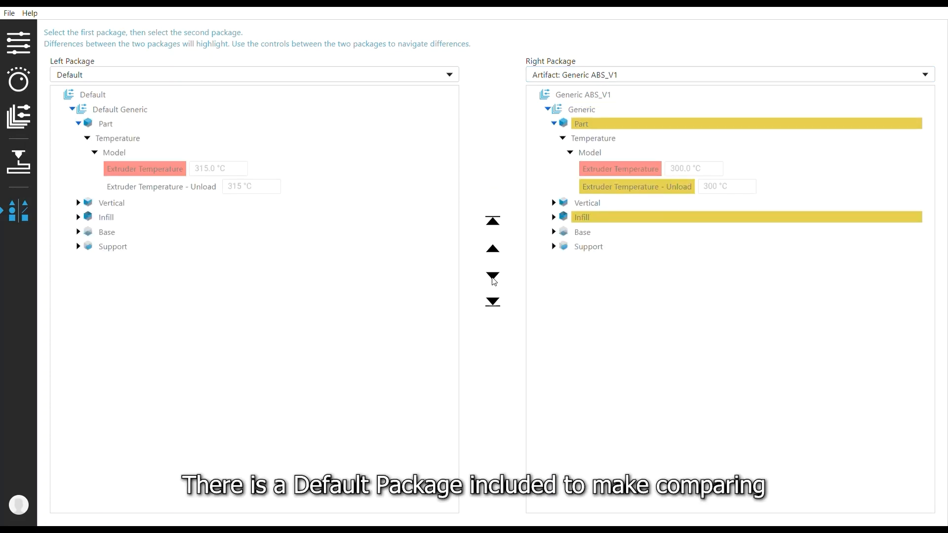
{"action": "left_click", "coordinate": [492, 279]}
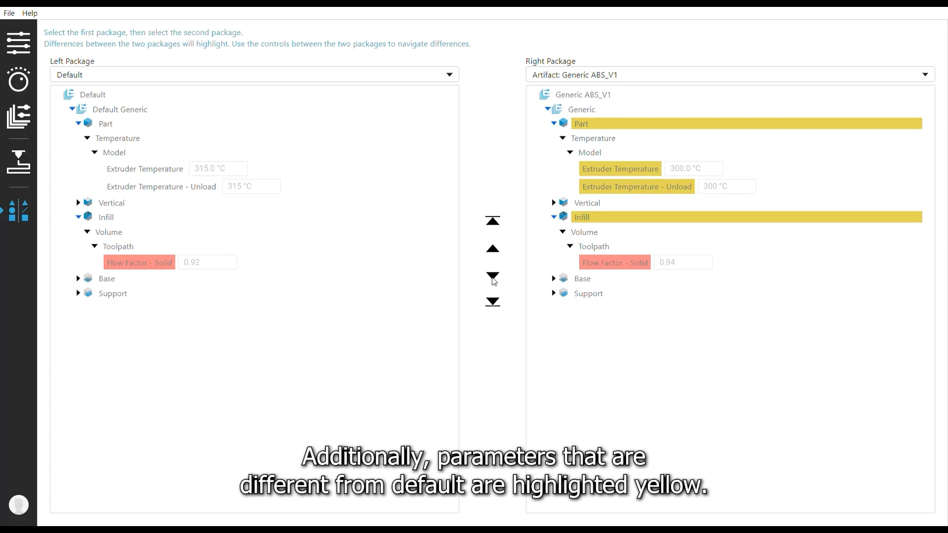
{"action": "left_click", "coordinate": [492, 278]}
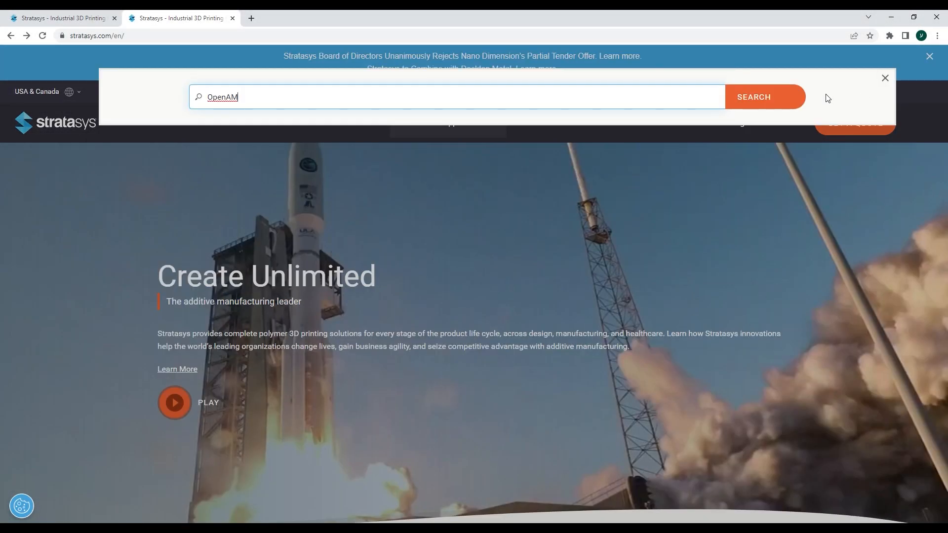
Run the Stratasys site search for OpenAM and open the OpenAM Software result.
{"action": "left_click", "coordinate": [753, 97]}
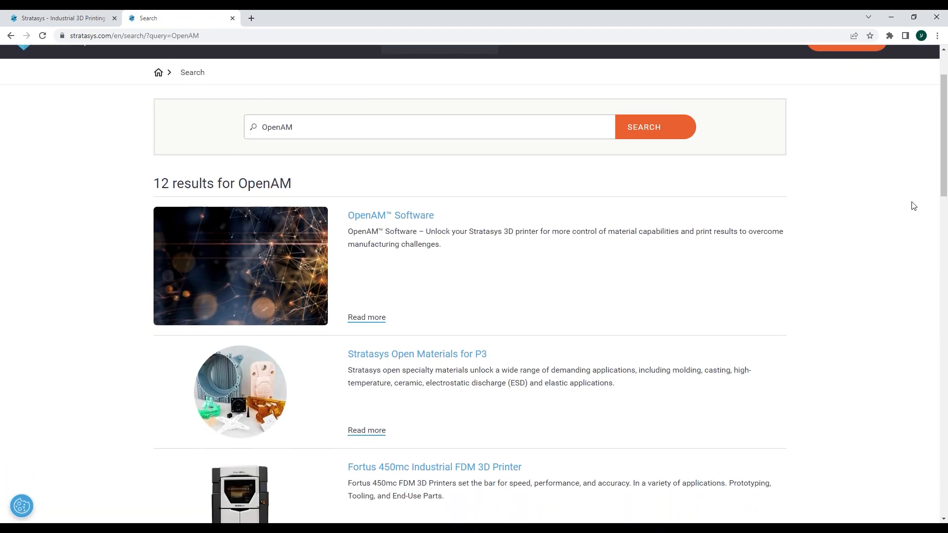
{"action": "left_click", "coordinate": [391, 215]}
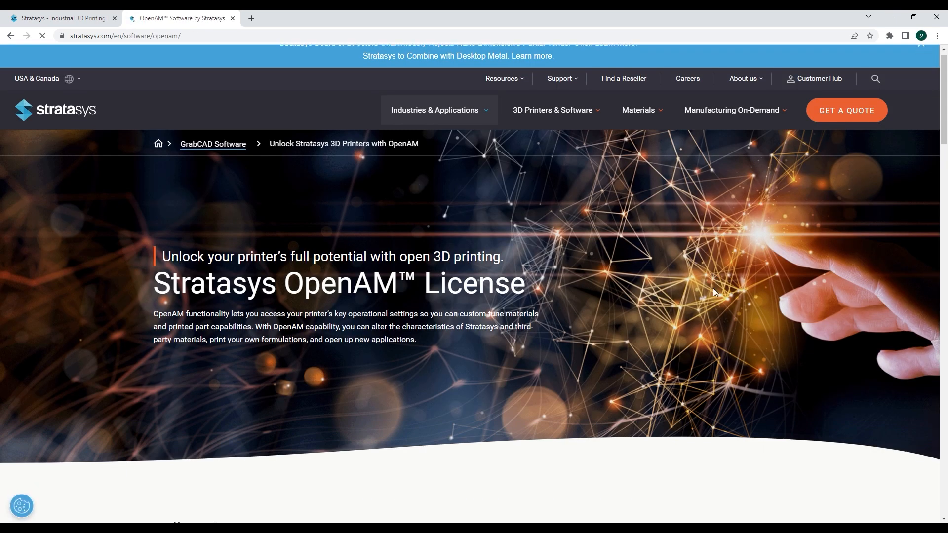
{"action": "scroll", "scroll_direction": "down", "scroll_amount": 3}
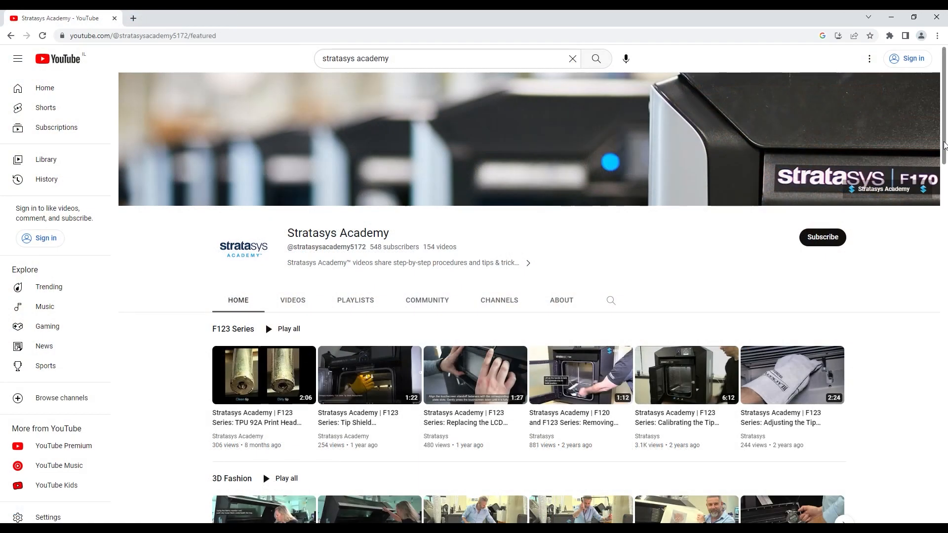
{"action": "scroll", "scroll_direction": "down", "scroll_amount": 3}
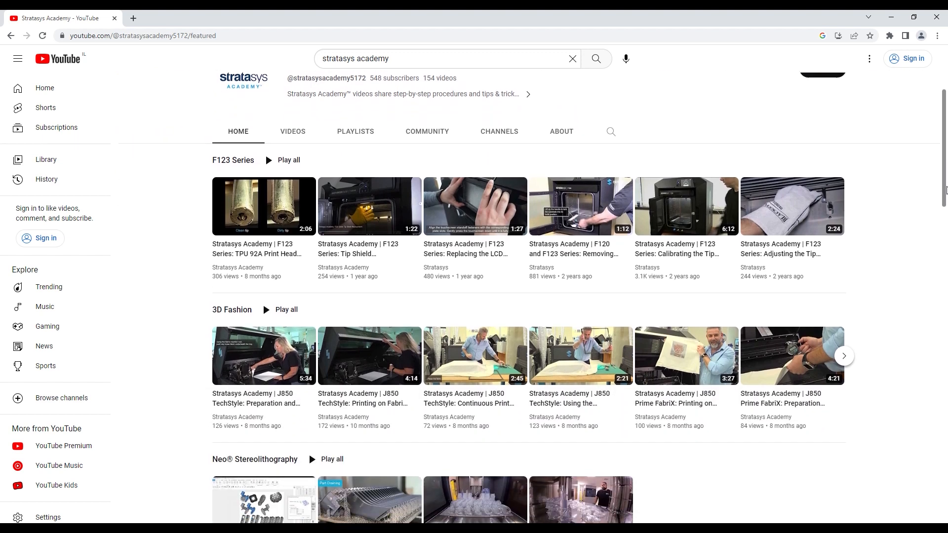
{"action": "scroll", "scroll_direction": "down", "scroll_amount": 3}
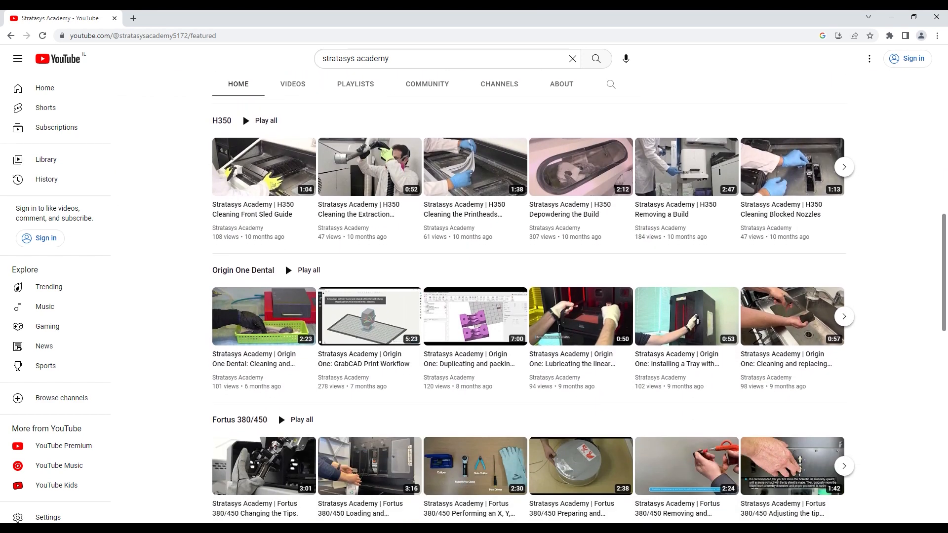